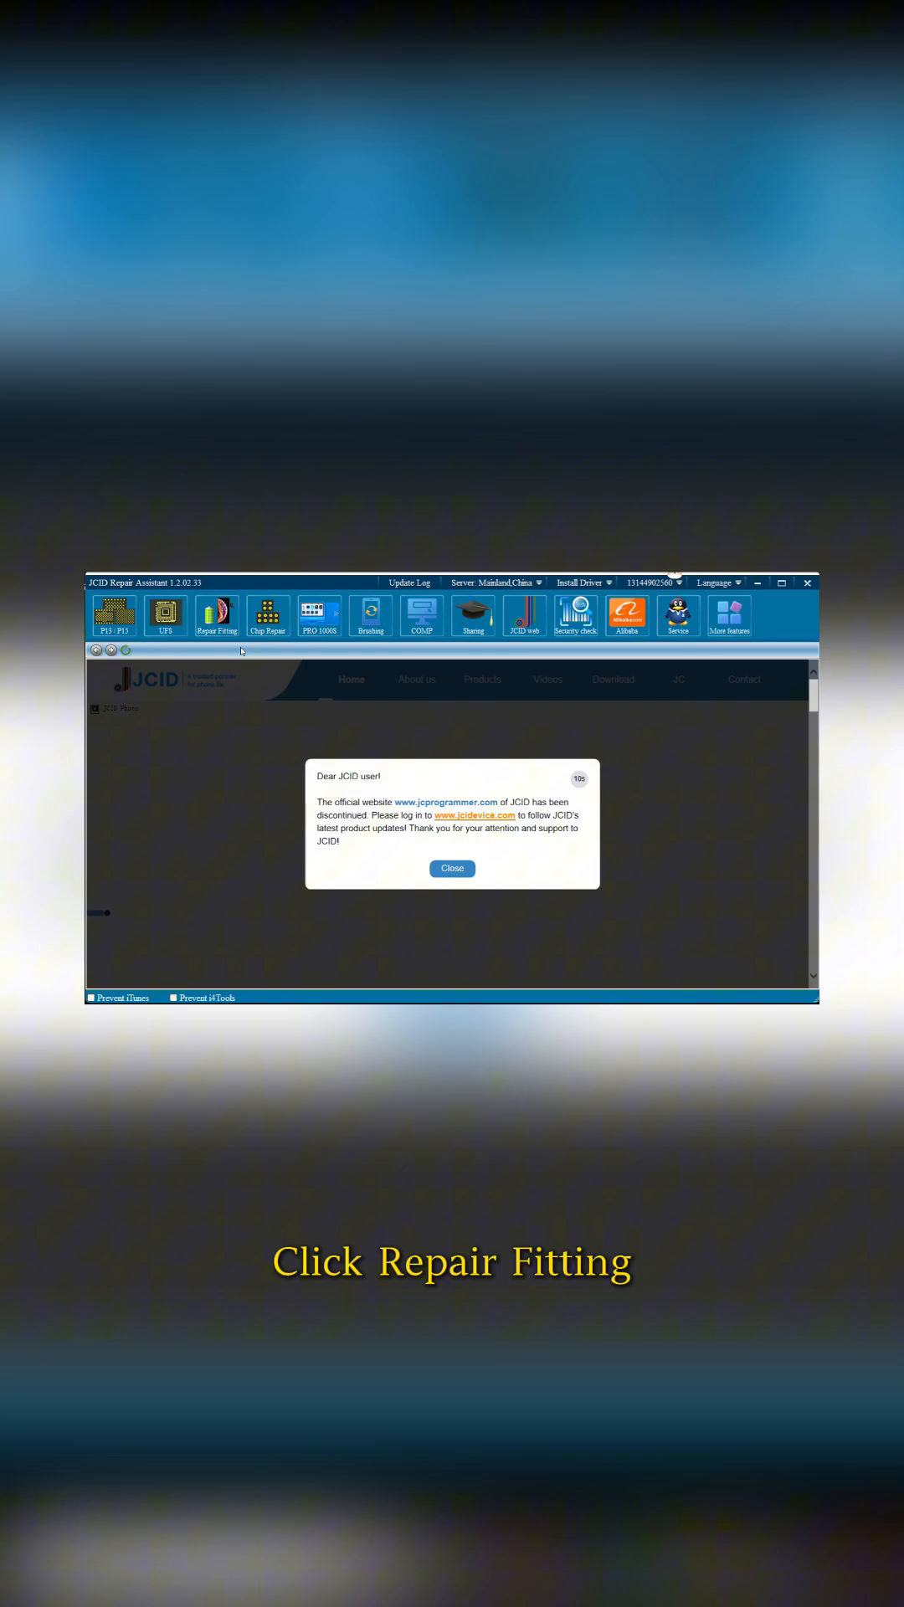
Step: Enter Repair Fitting, read the connected iPad Pro 9.7 battery's data, and begin a Kernel Data backup
left_click(216, 616)
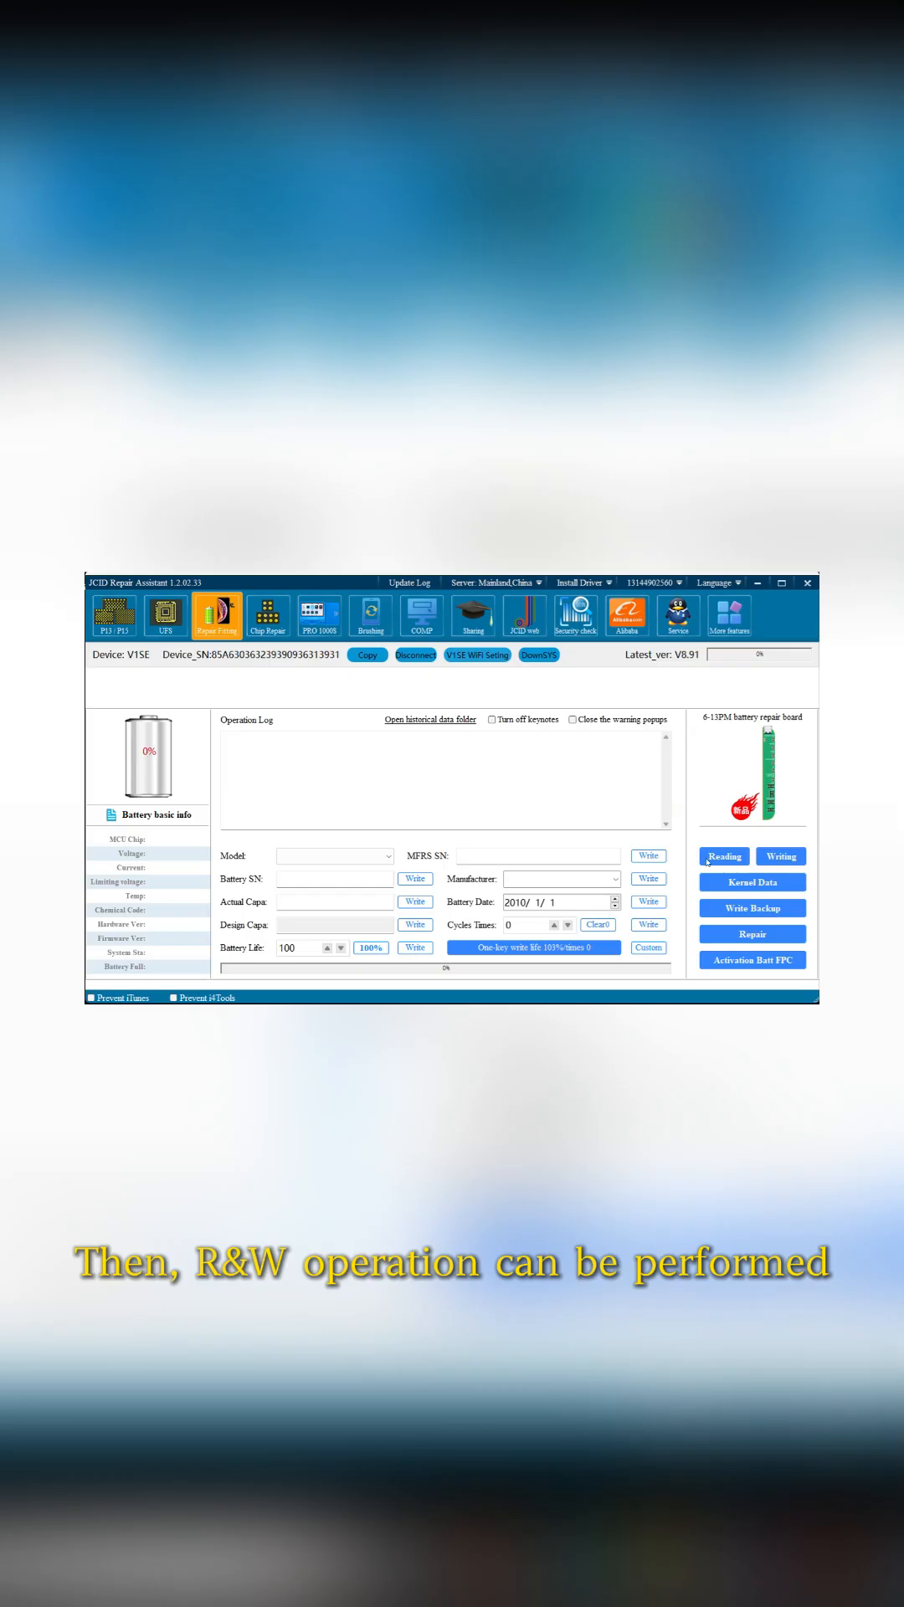
left_click(725, 856)
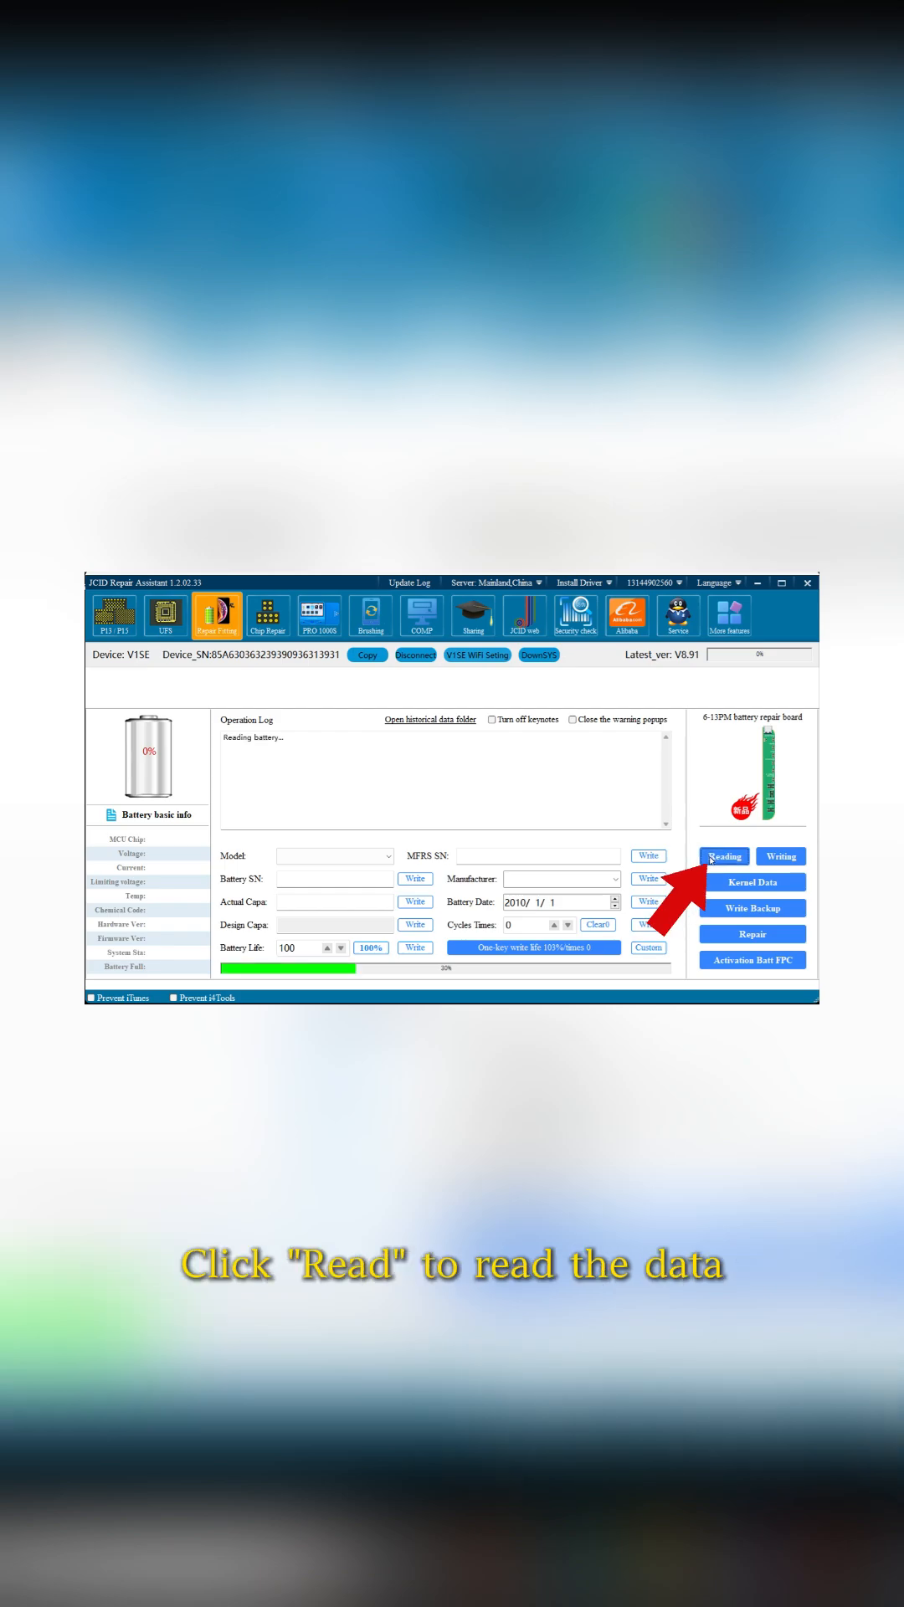
left_click(723, 855)
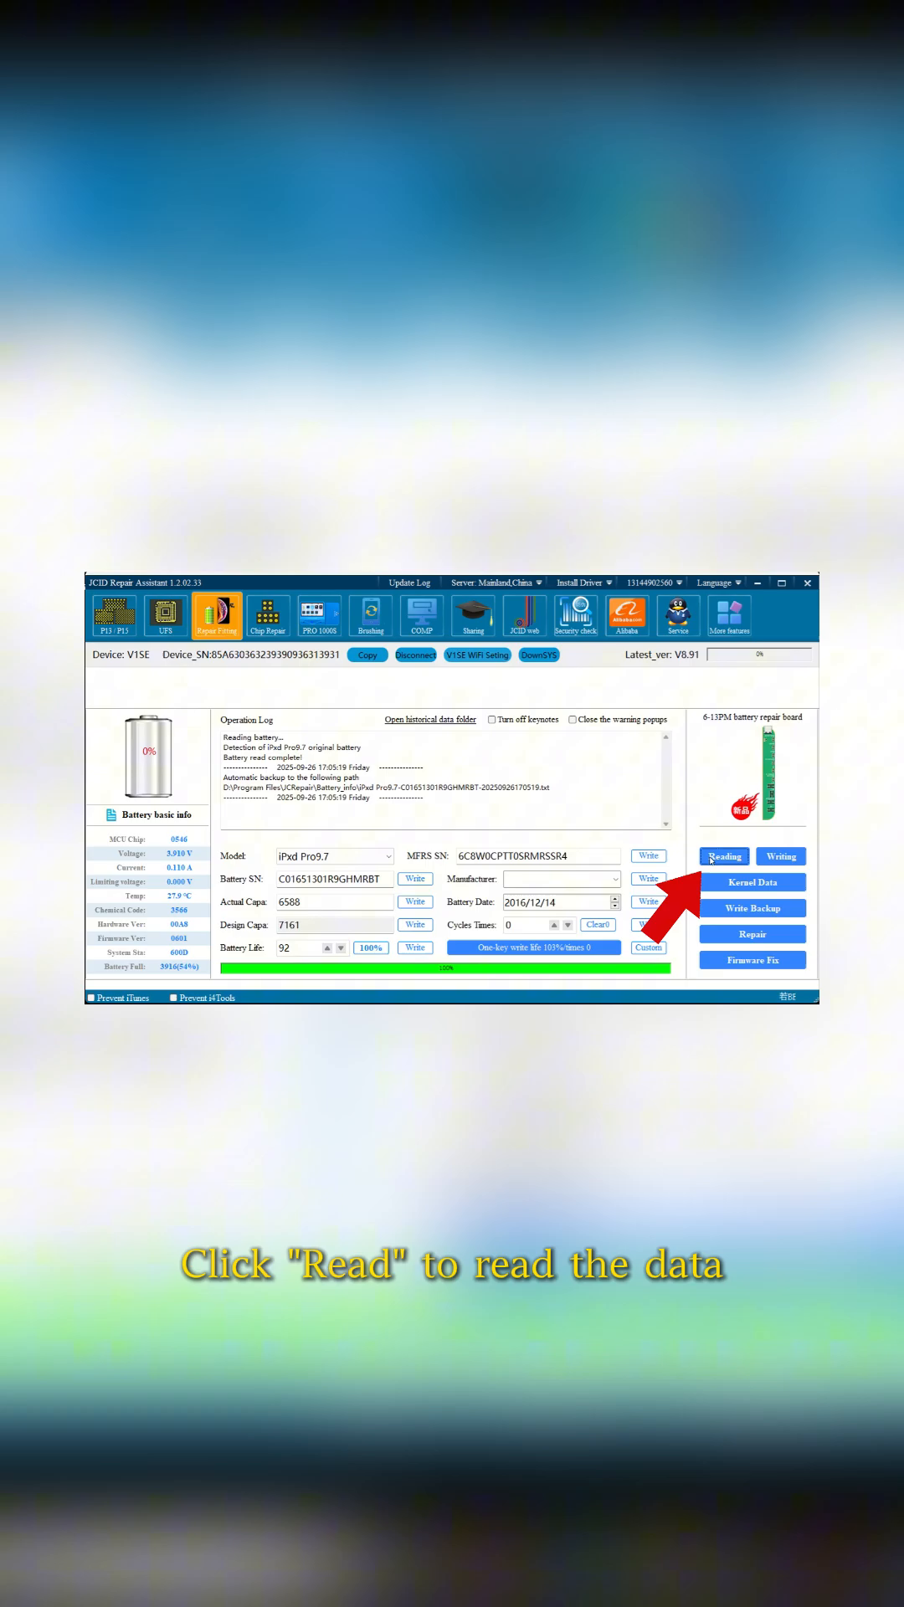
left_click(749, 882)
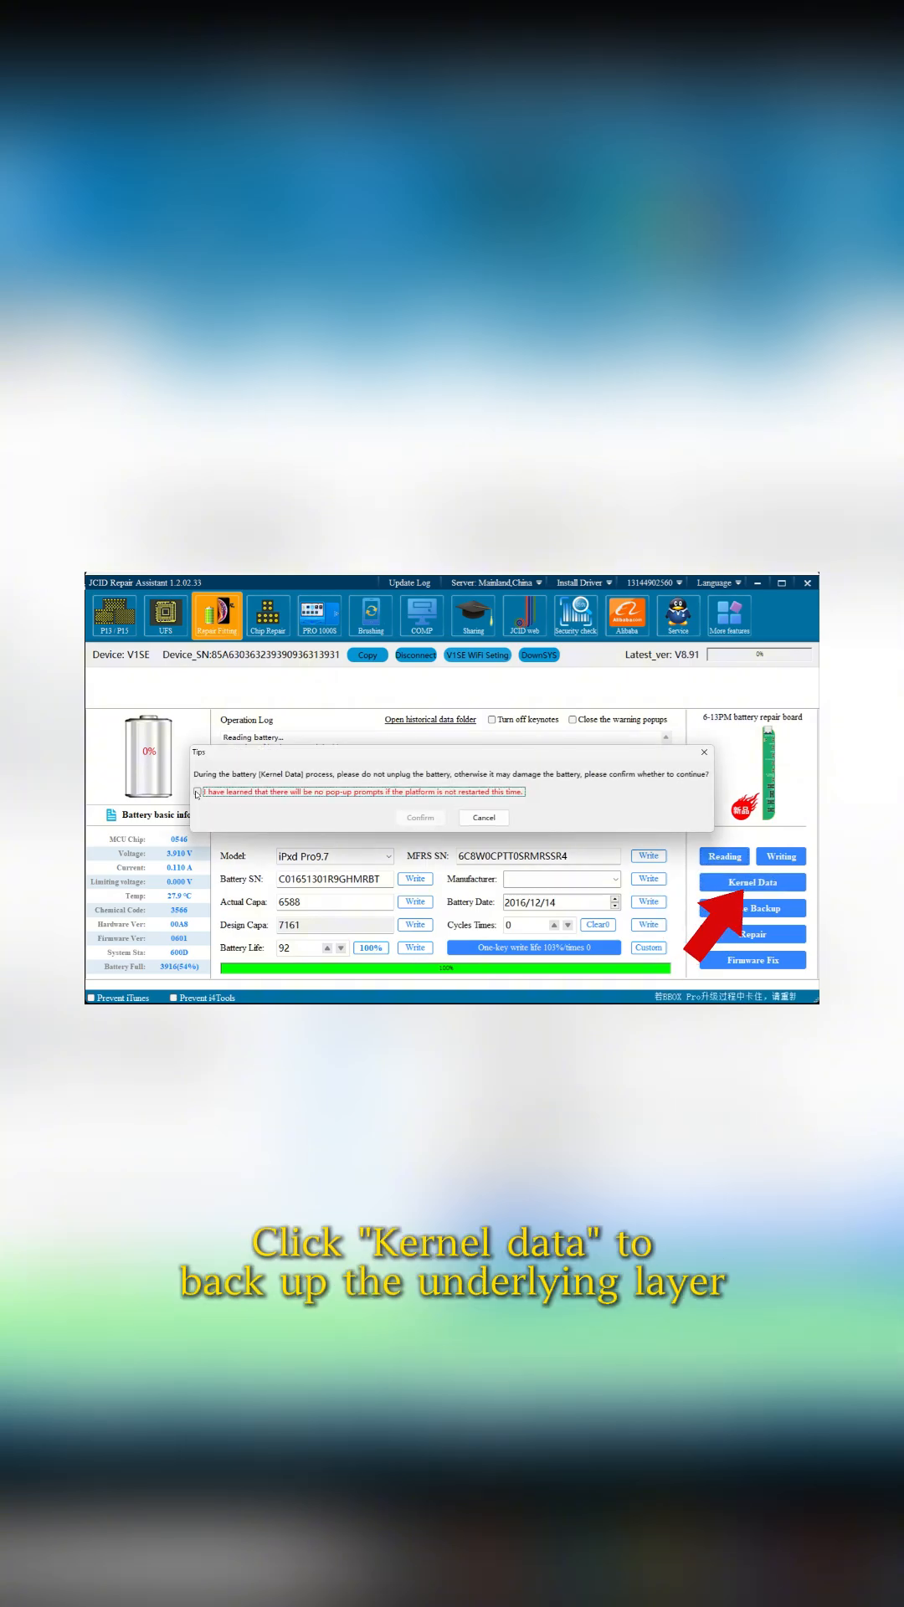
Step: Acknowledge the kernel data warning and save the backup as batt_info_iPad Pro9.7 on the desktop
left_click(197, 791)
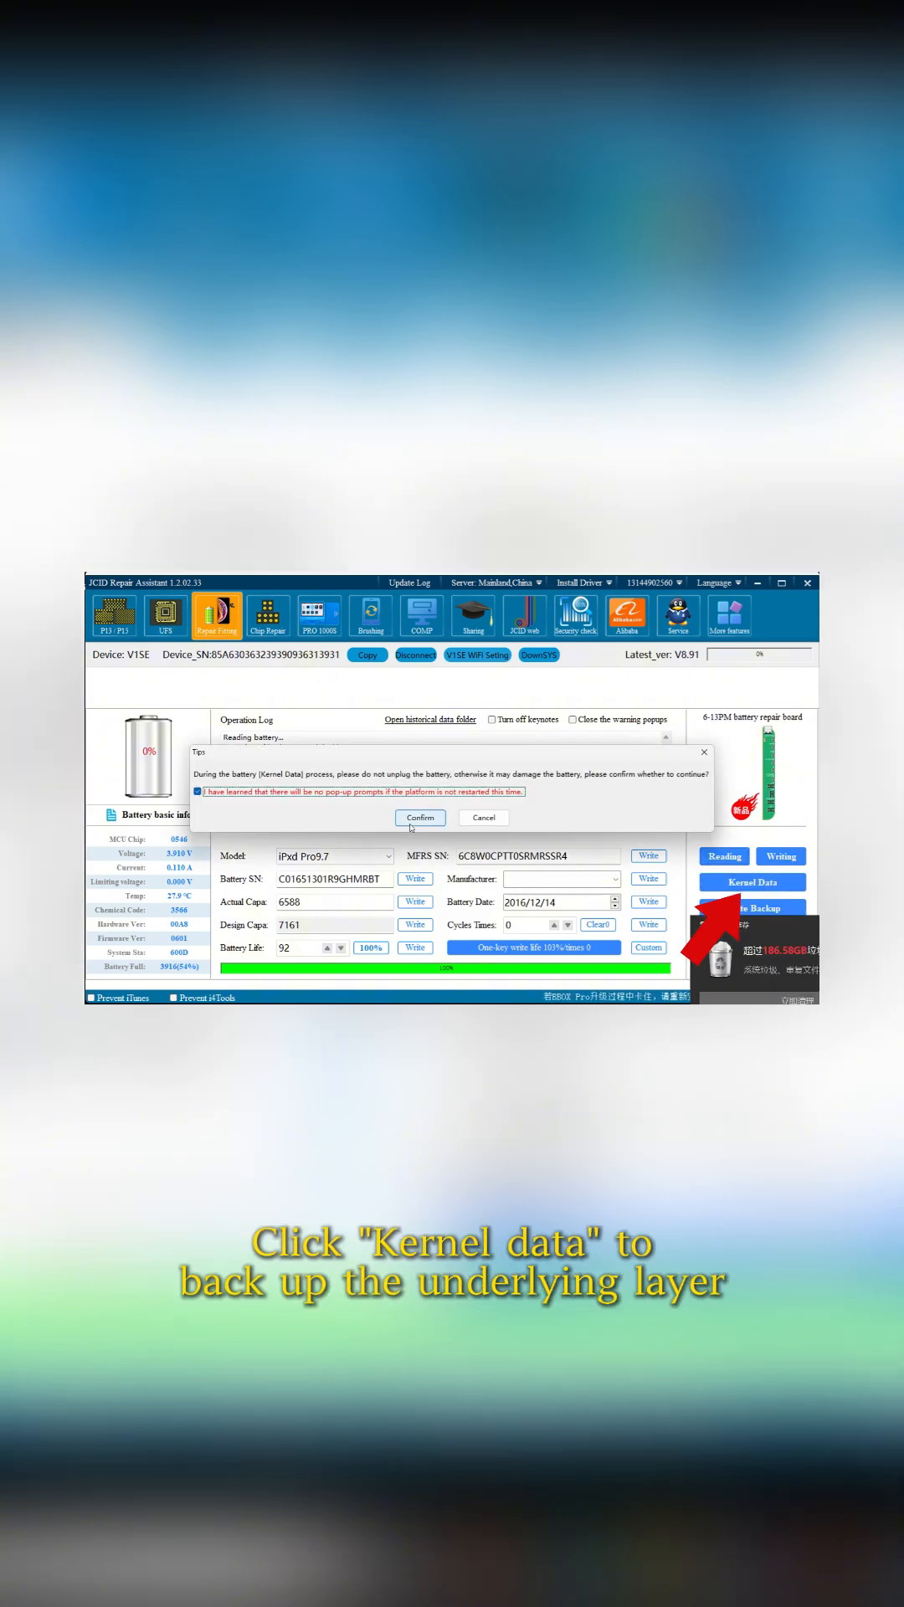
left_click(419, 817)
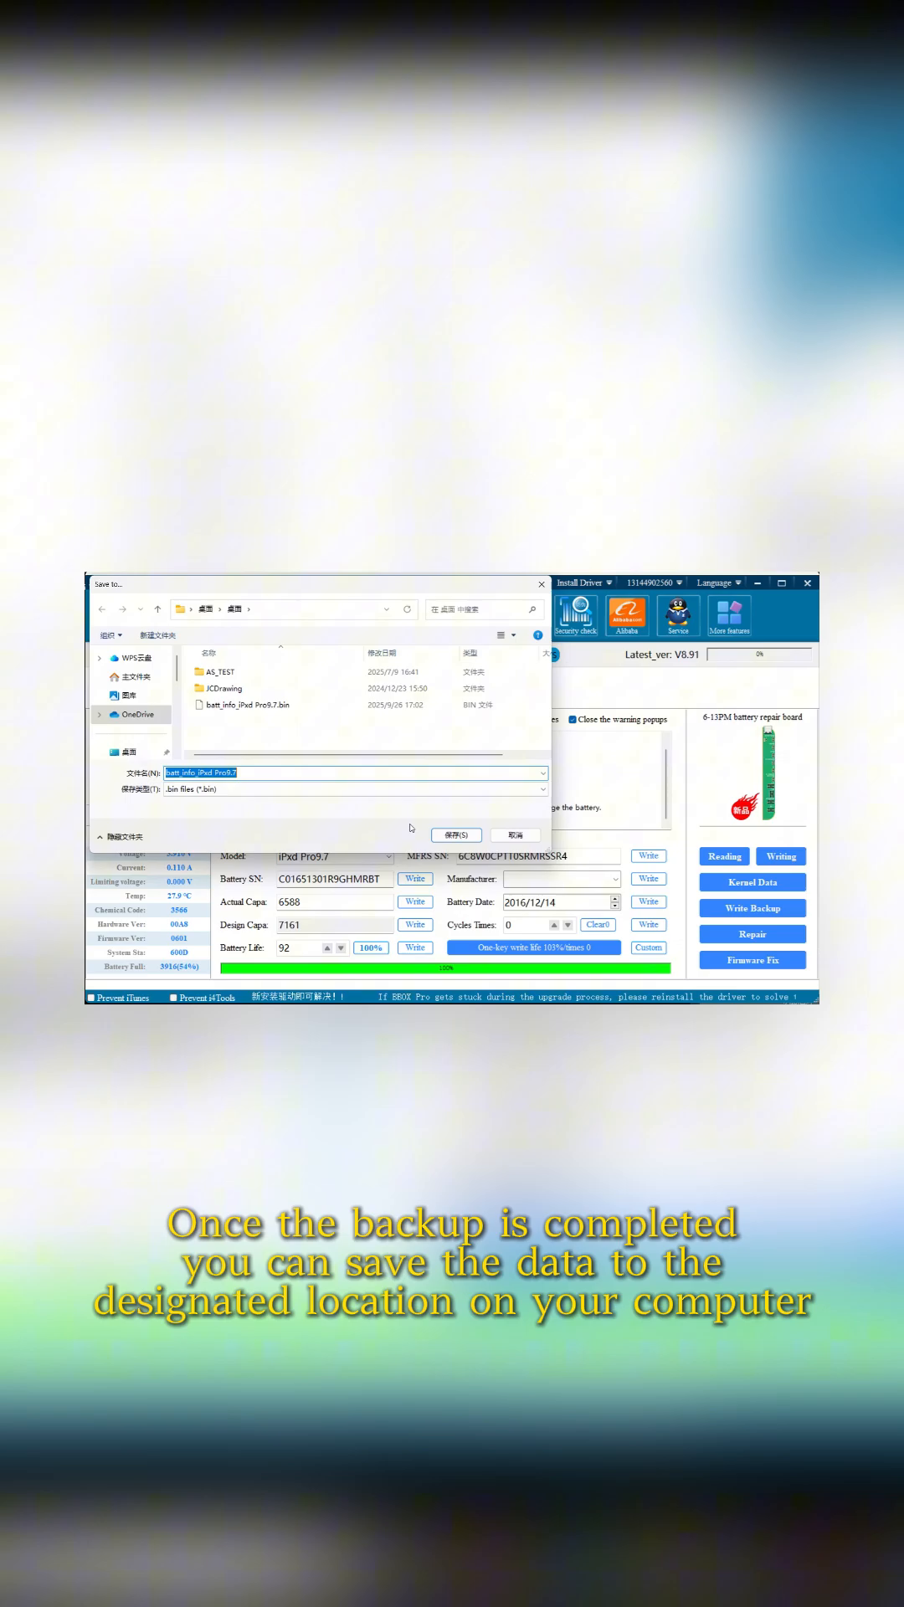
left_click(456, 833)
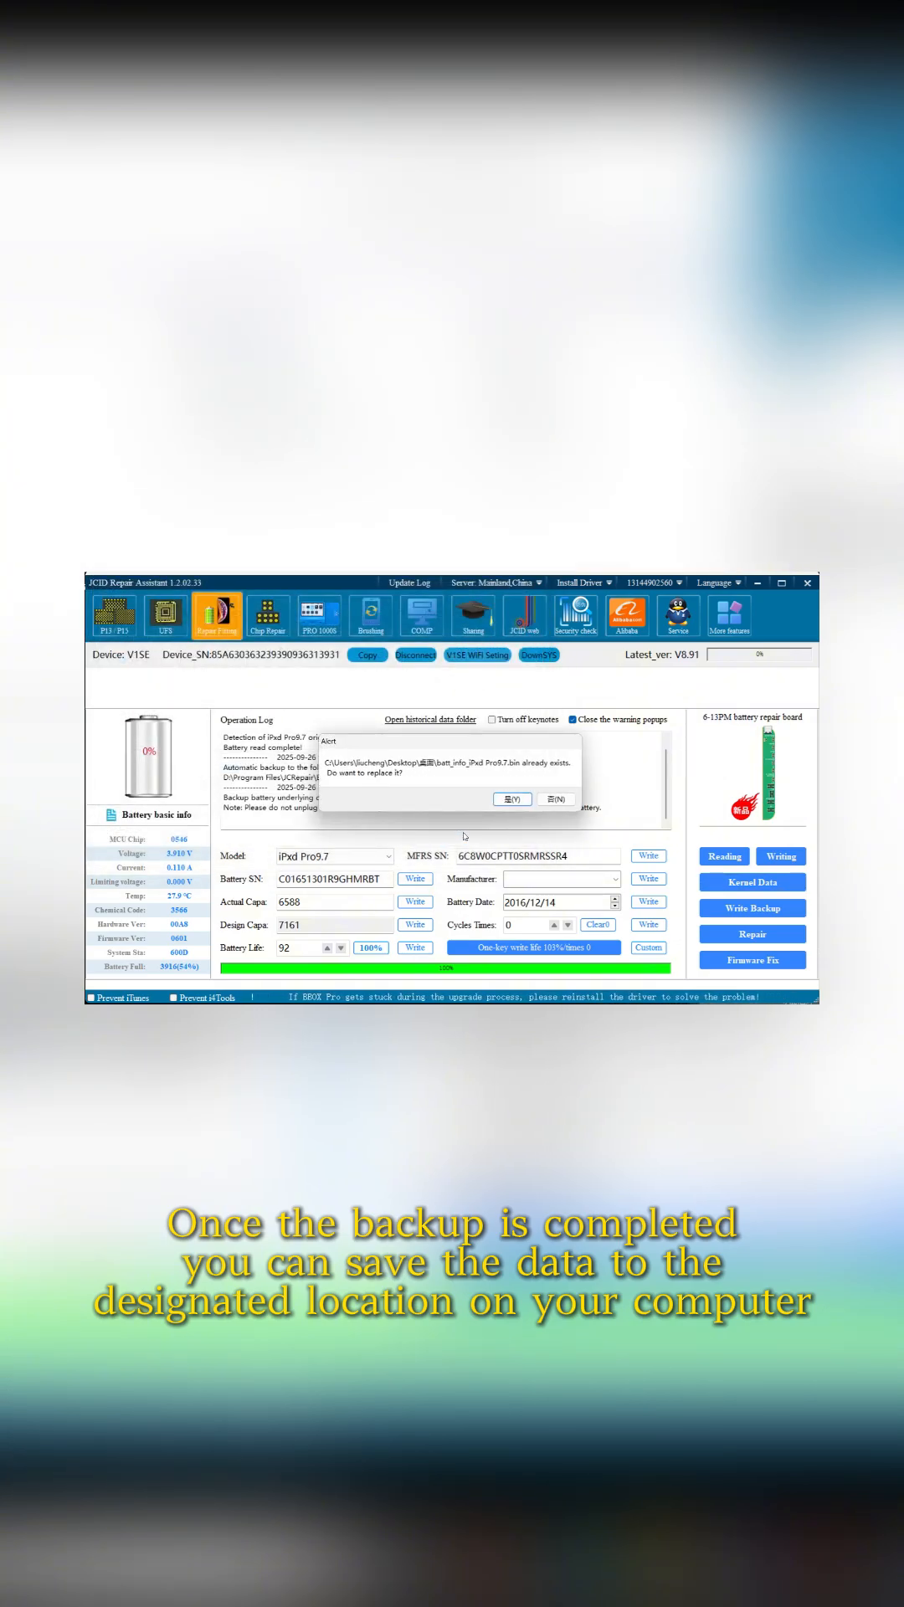
Step: Overwrite the existing .bin file so the kernel data backup completes
left_click(512, 798)
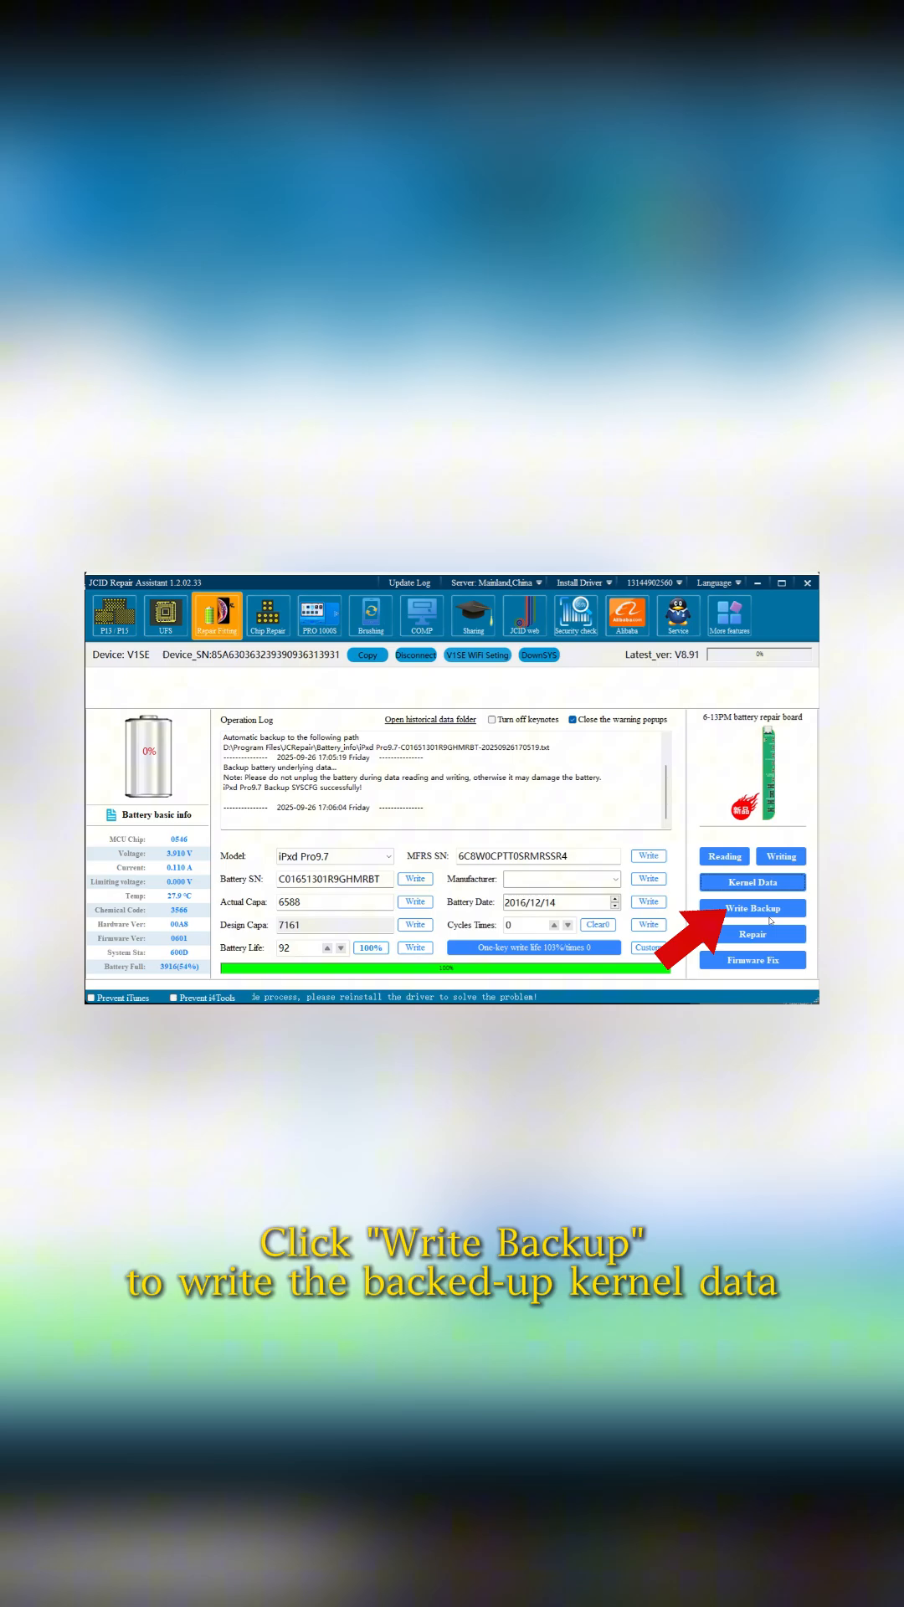
Step: Write the backed-up kernel data to the battery, then choose to write official standard-capacity data
left_click(752, 907)
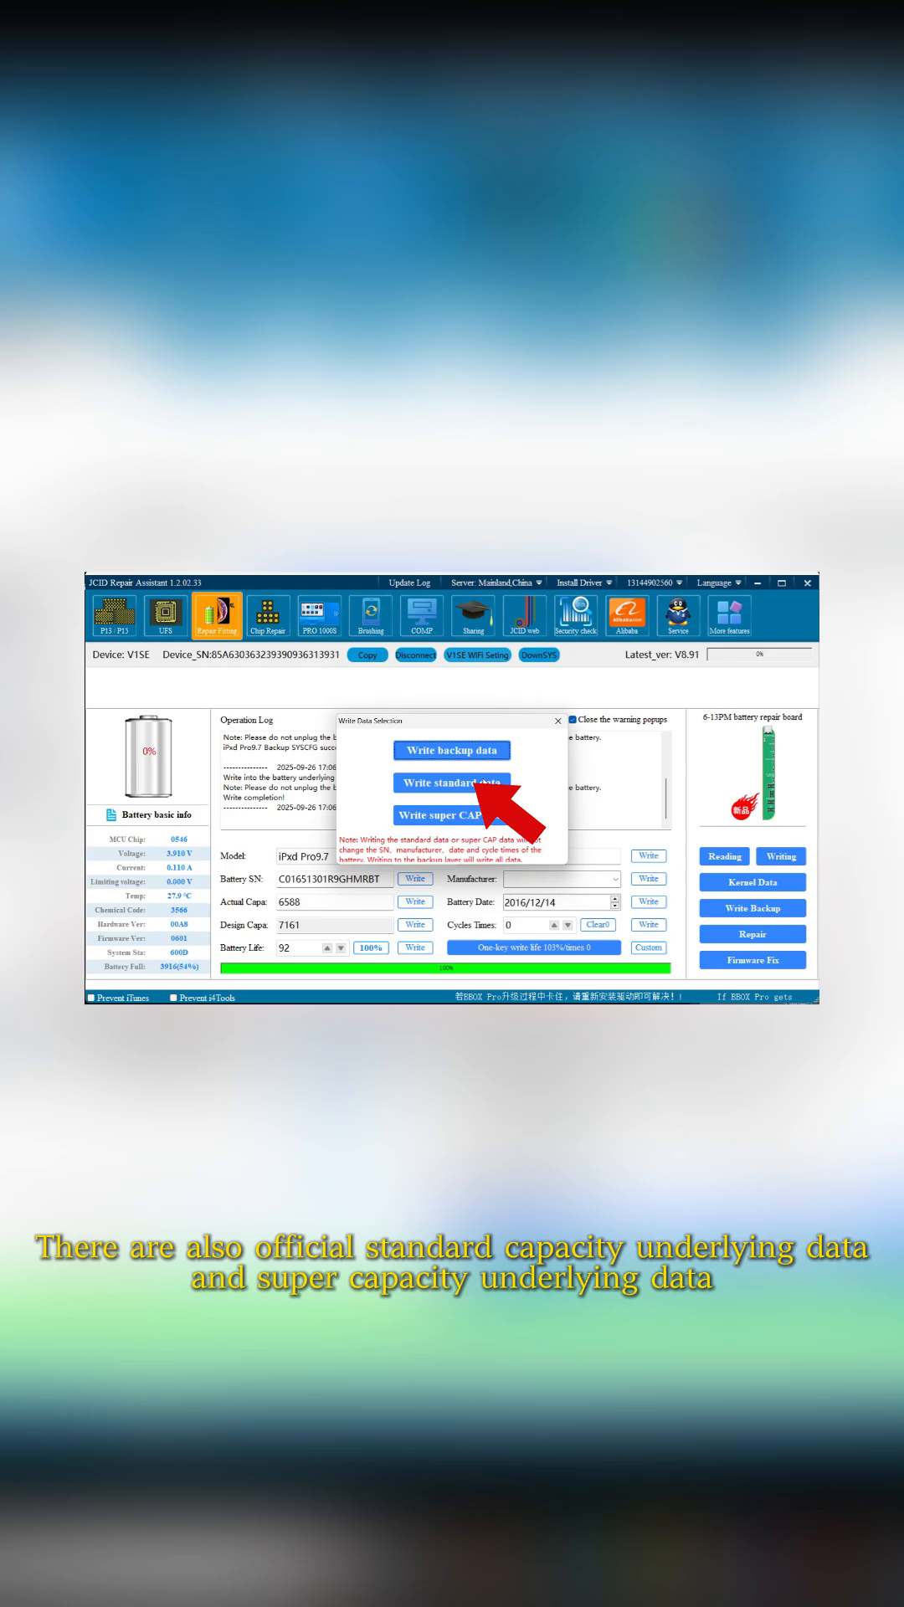
left_click(452, 782)
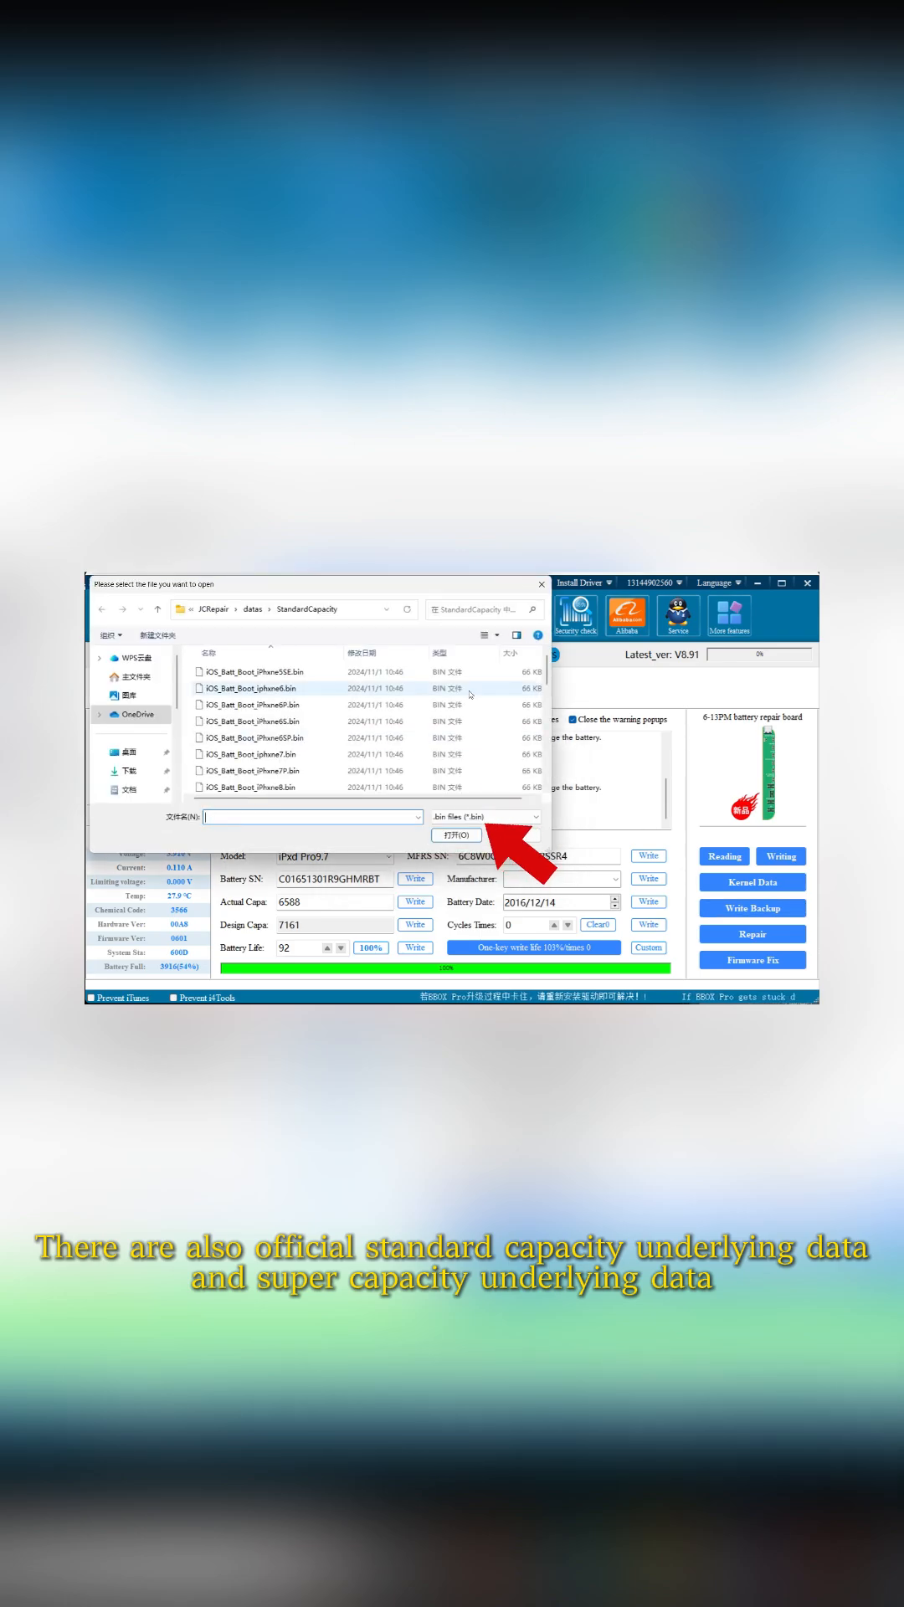